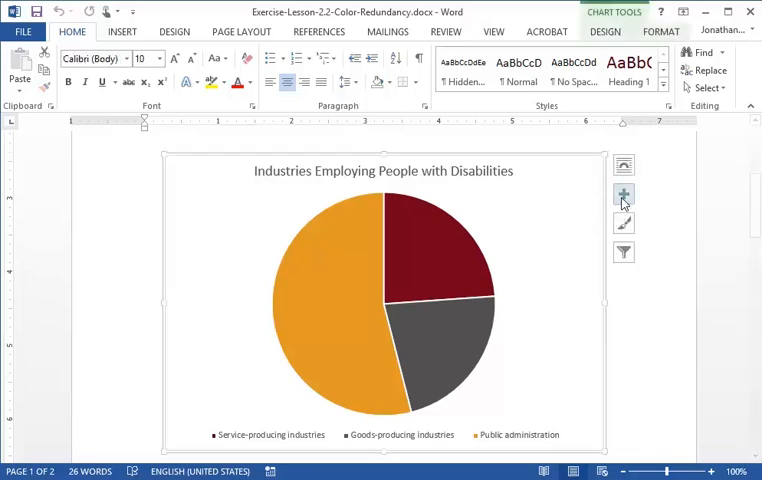
- Turn on Data Labels via Chart Elements and go to More Options for label formatting
left_click(624, 194)
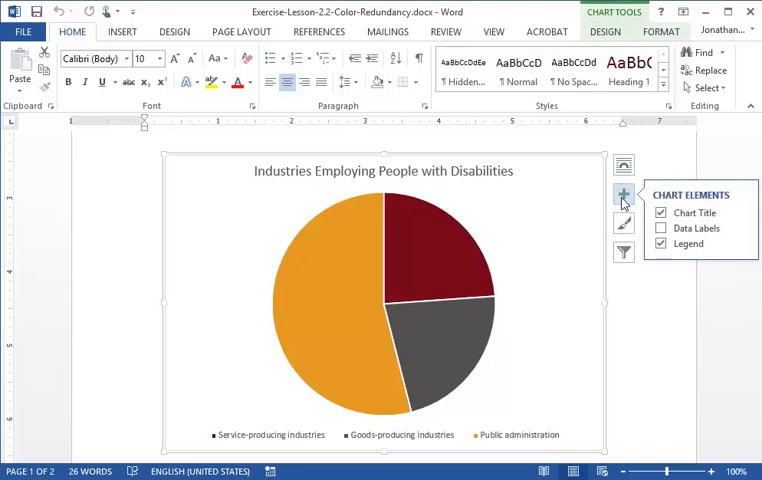
mouse_move(628, 204)
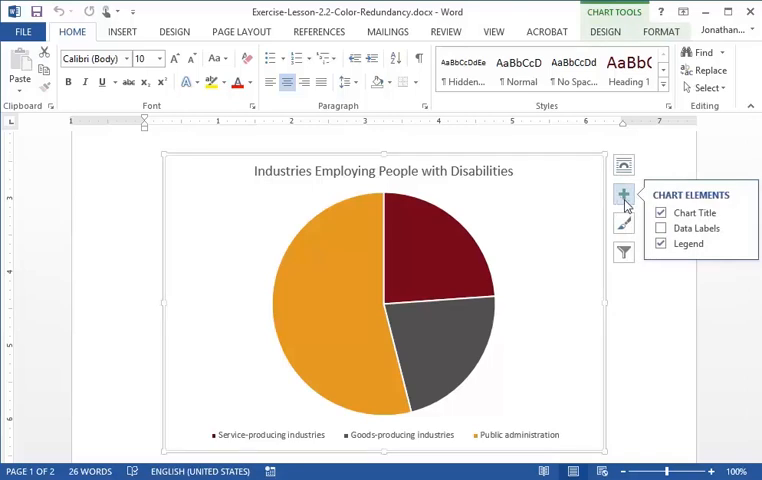
left_click(660, 228)
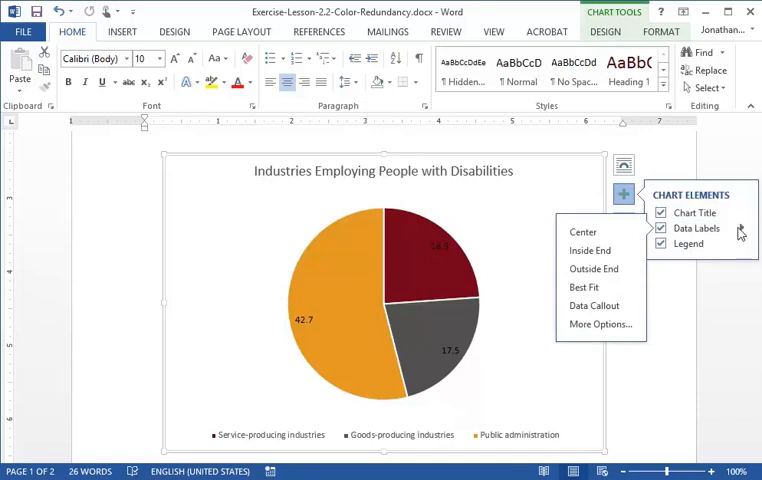
left_click(600, 324)
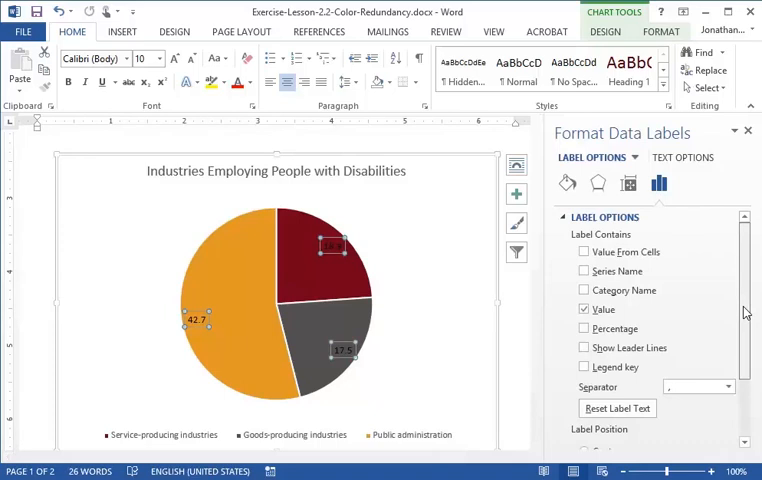
- Set labels to Outside End, showing Category Name with Value unchecked
scroll("down", 3)
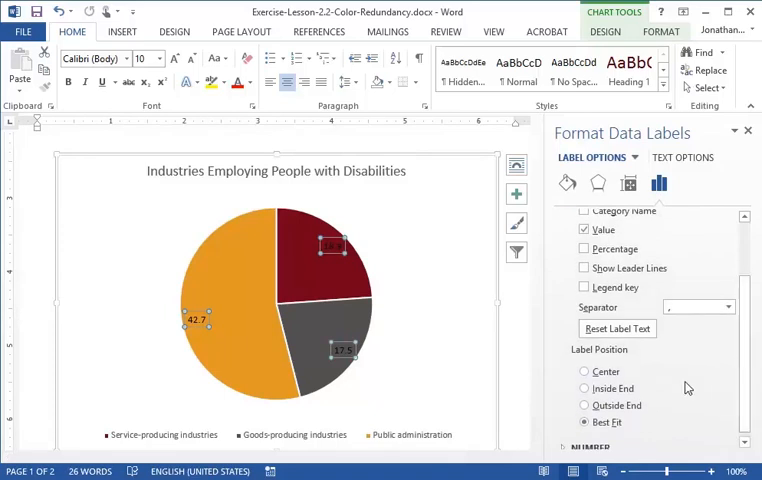
left_click(584, 404)
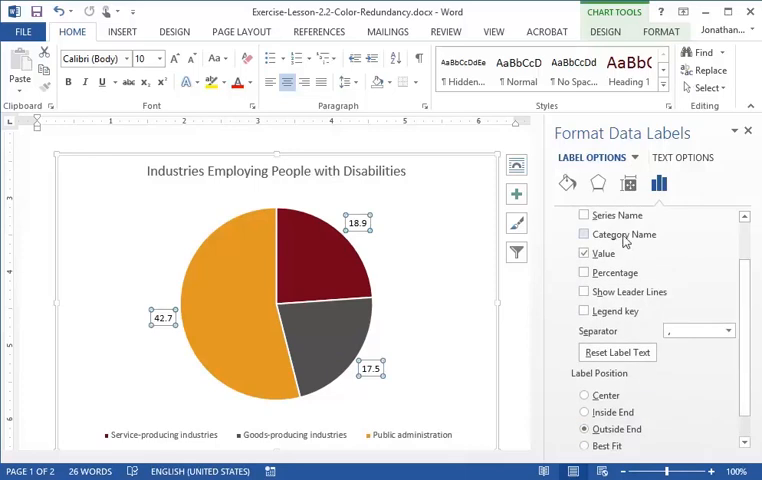
left_click(584, 232)
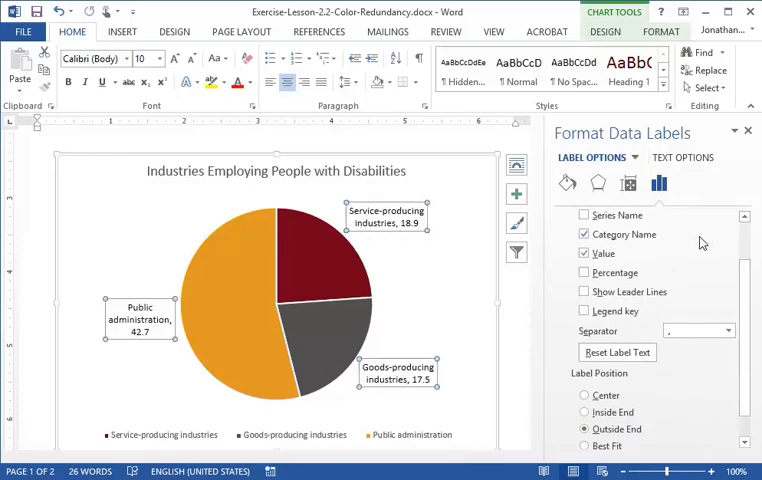
left_click(584, 252)
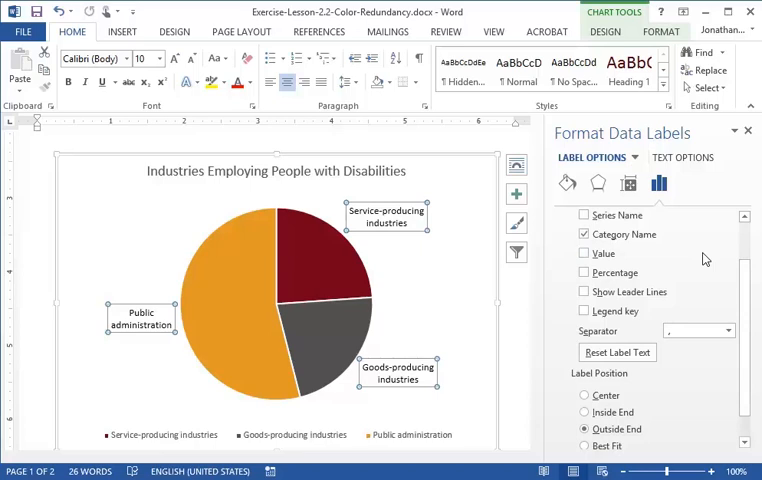
- Select a data label, view its options and close the Format Text Effects pane
left_click(384, 216)
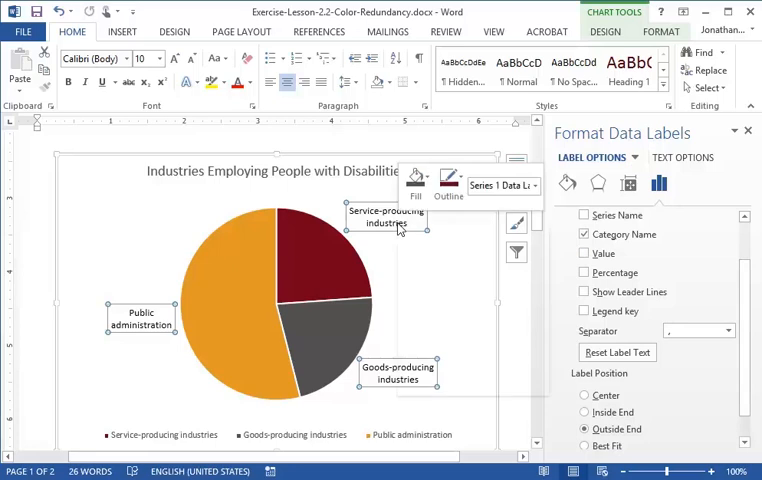
right_click(398, 224)
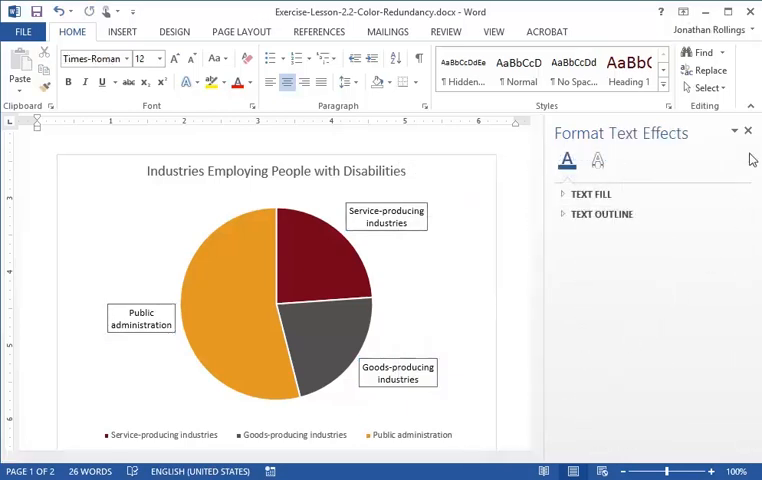
left_click(746, 130)
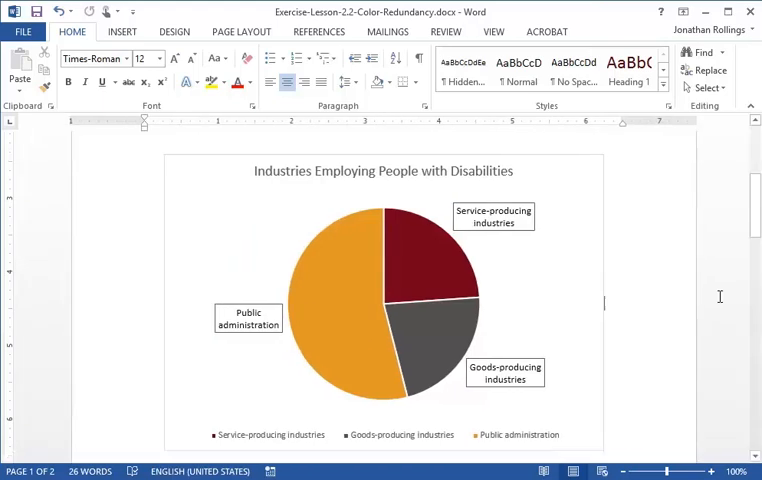
mouse_move(720, 304)
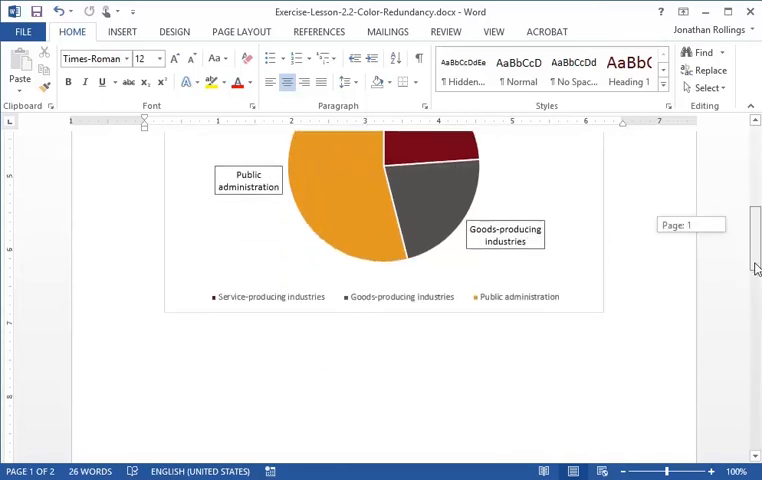
- Scroll down to page 2 so the accessibility table with colored circles is visible
scroll("down", 3)
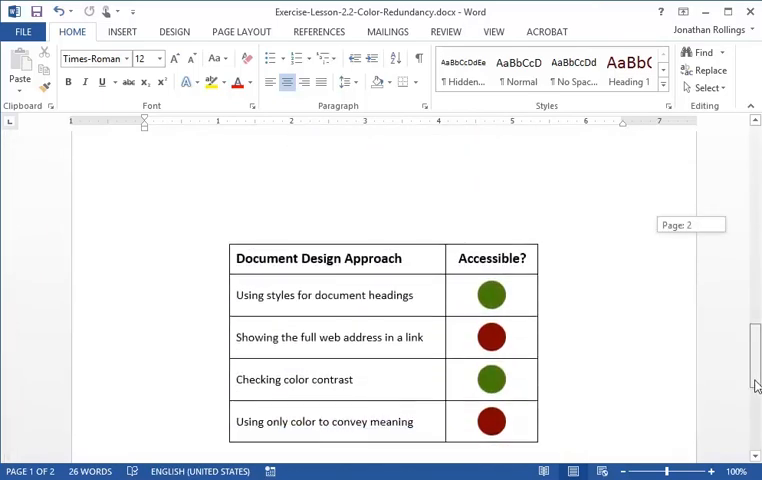
scroll("down", 3)
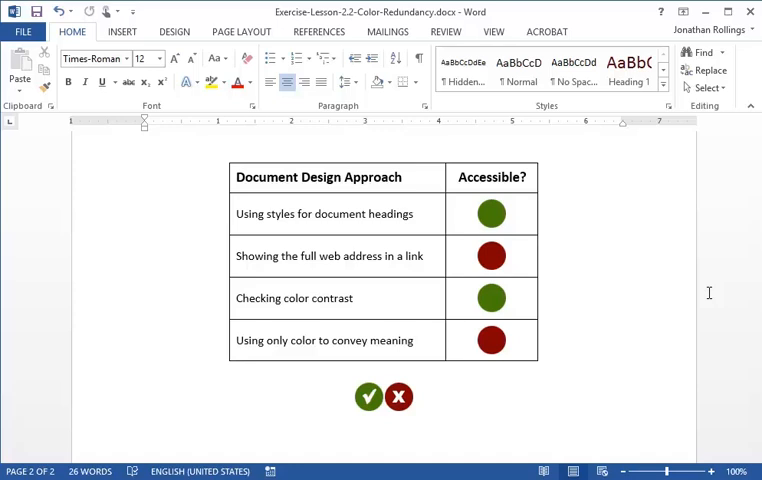
mouse_move(480, 396)
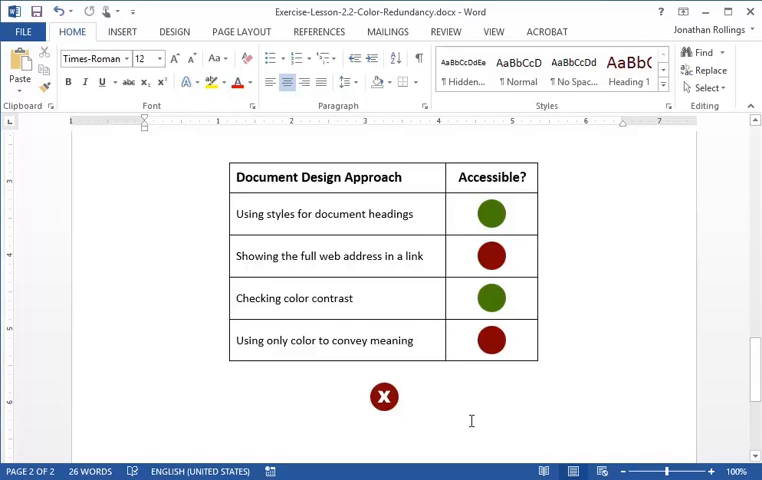
- Paste the check icon over the green circles for headings styles and color contrast
left_click(492, 212)
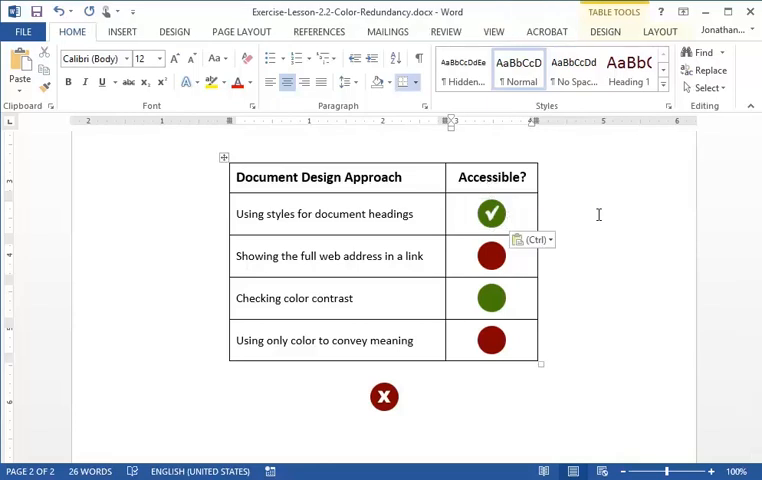
left_click(490, 298)
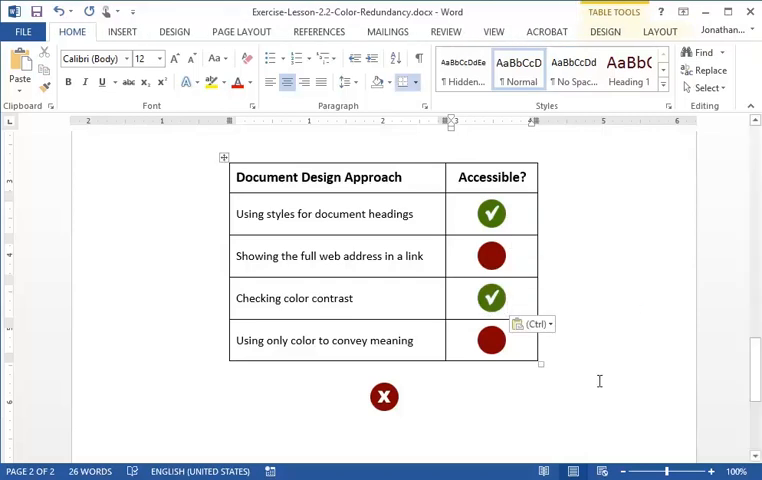
mouse_move(384, 396)
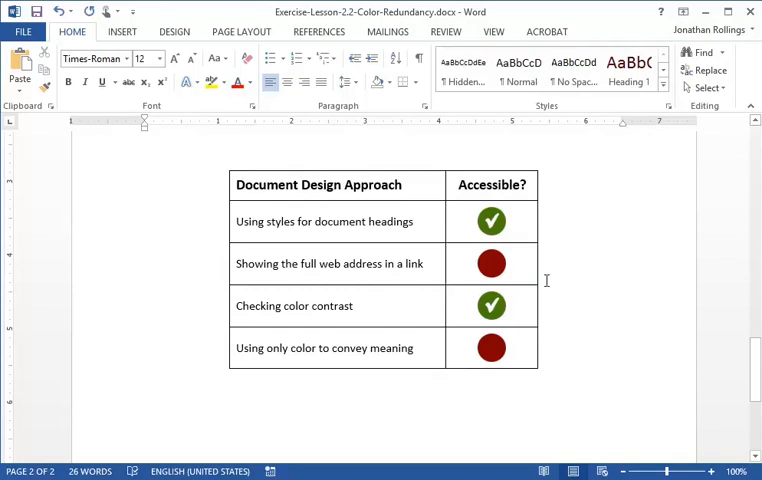
- Paste the X icon over the red circles in the web address and last rows
left_click(492, 264)
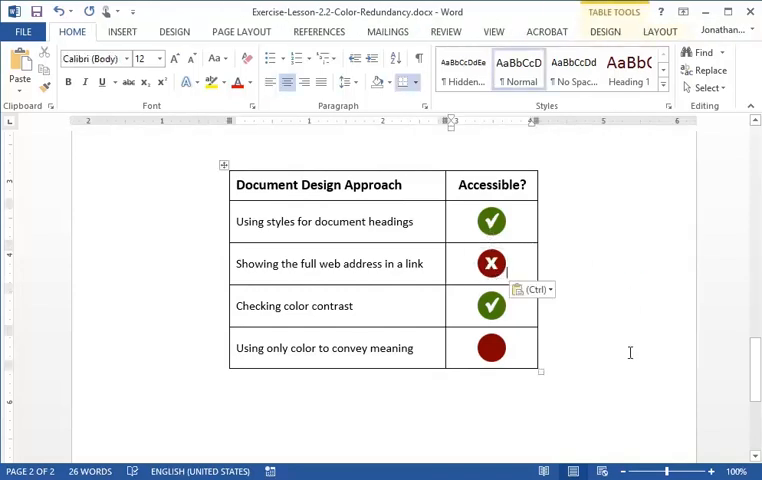
mouse_move(492, 348)
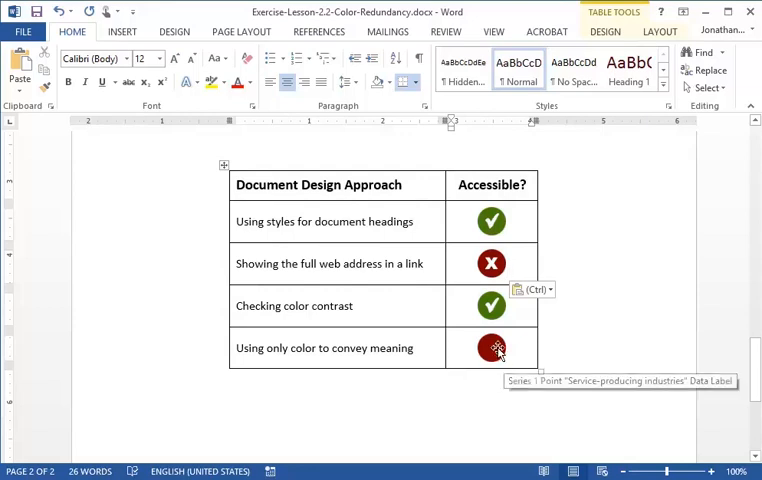
left_click(492, 348)
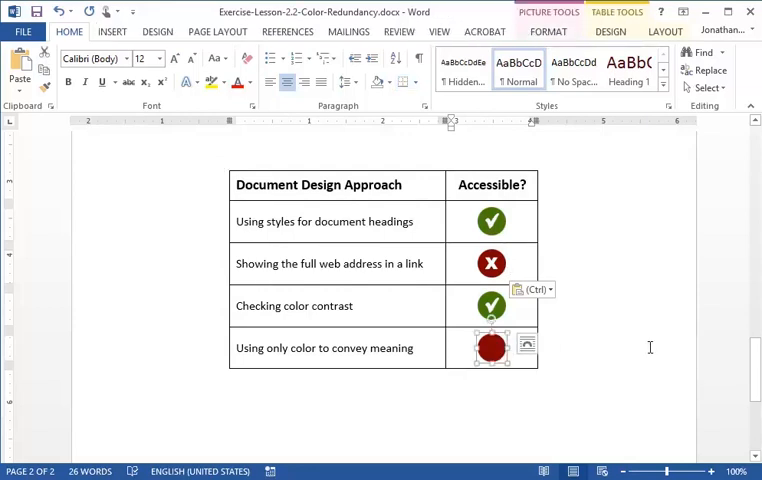